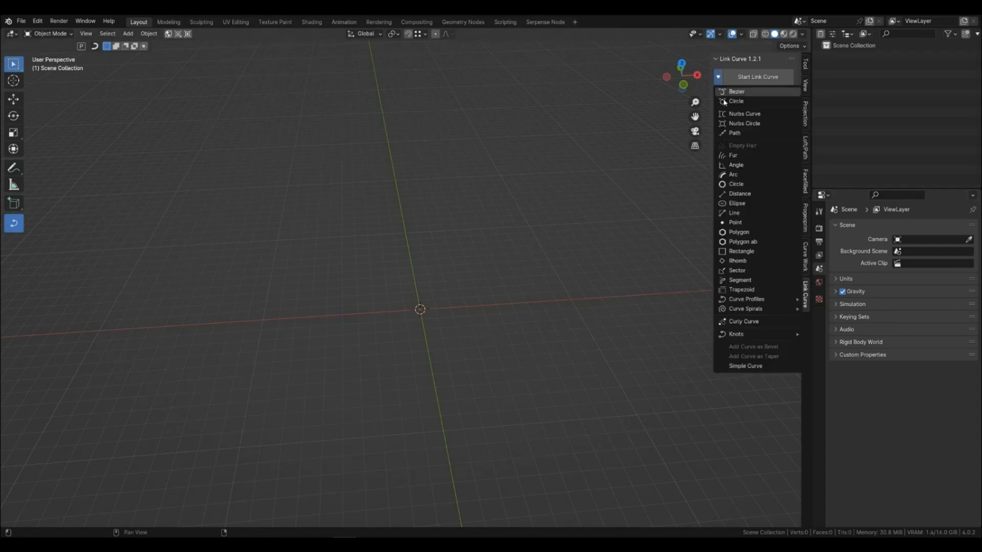
Enable the Link Curve curve profile to turn the Bezier circle into a flat ring strip.
left_click(736, 100)
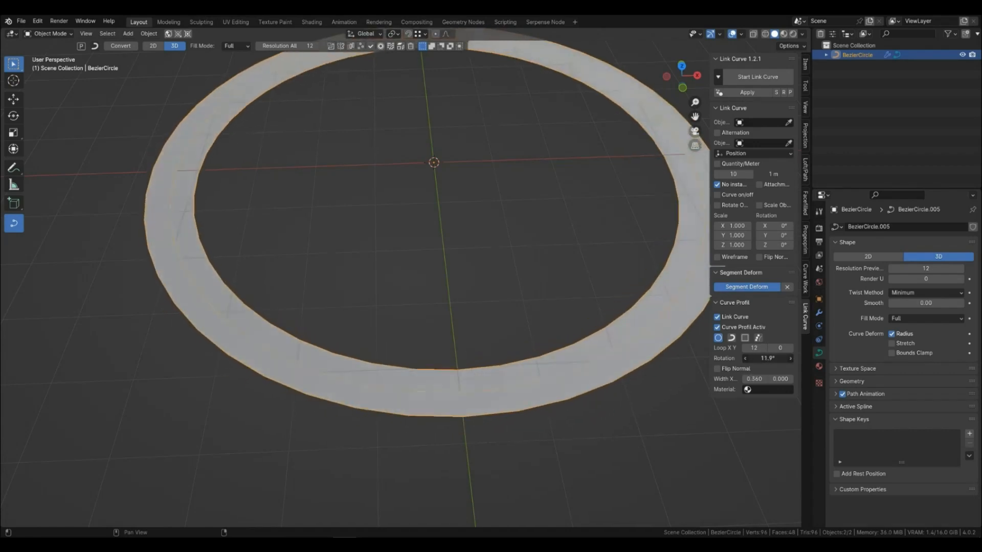